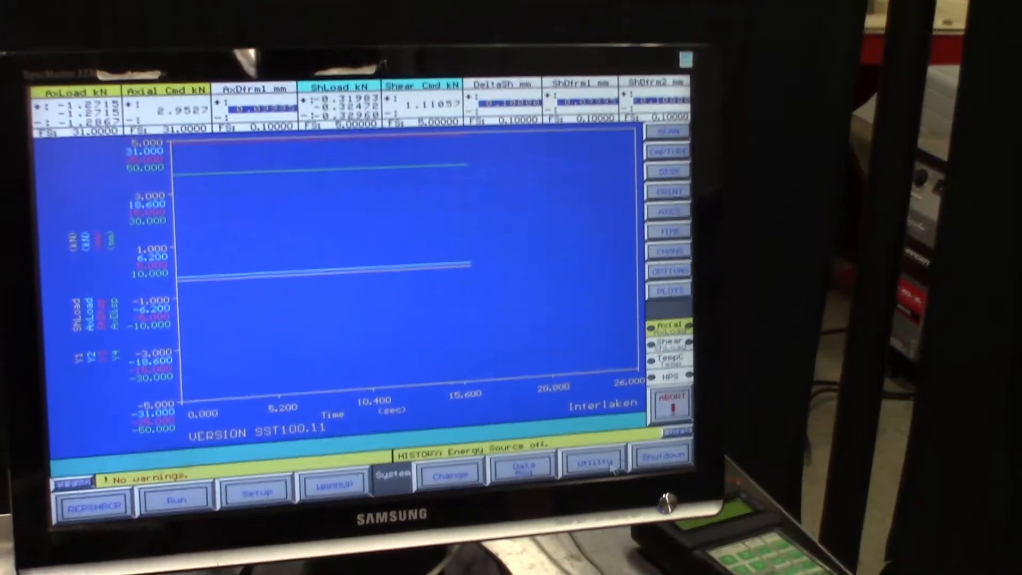
- Quit the current QUIKTEST session from Utility/Shutdown and confirm the quit
{"action": "left_click", "coordinate": [604, 463]}
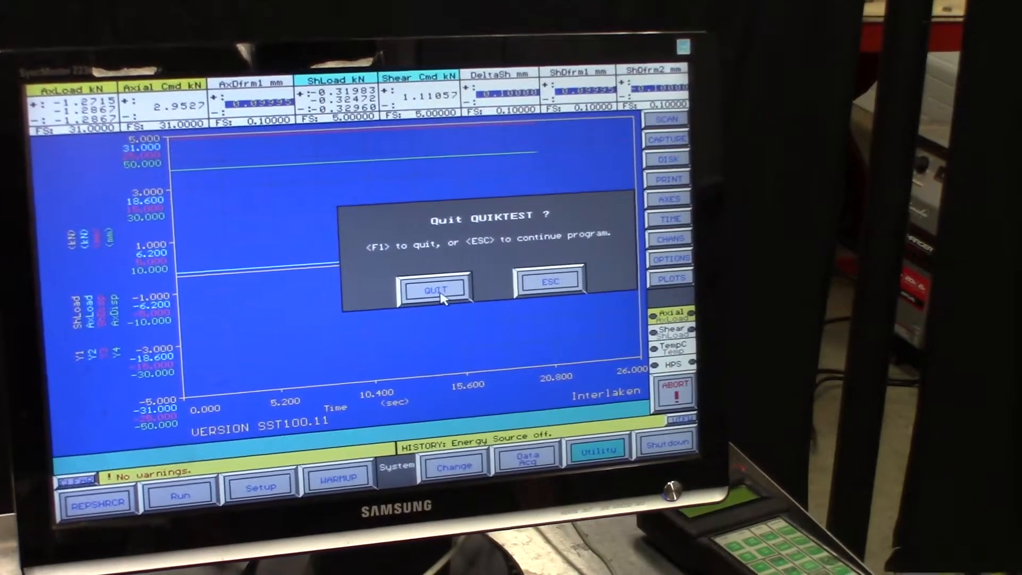
{"action": "left_click", "coordinate": [434, 290]}
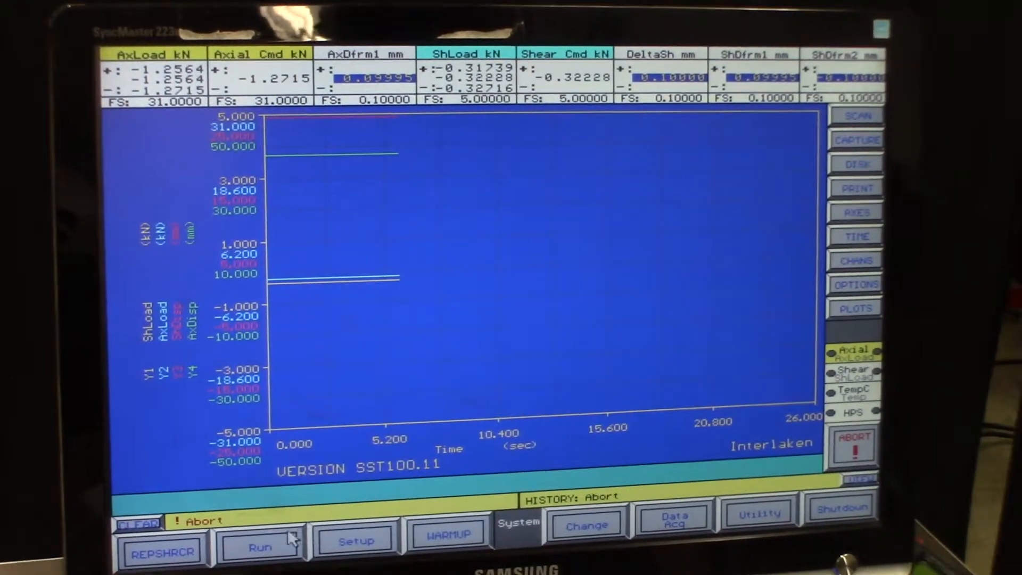
- Set axial sine cycling: levels -8 to 8, frequency 0.25, 10000 cycles
{"action": "left_click", "coordinate": [260, 547]}
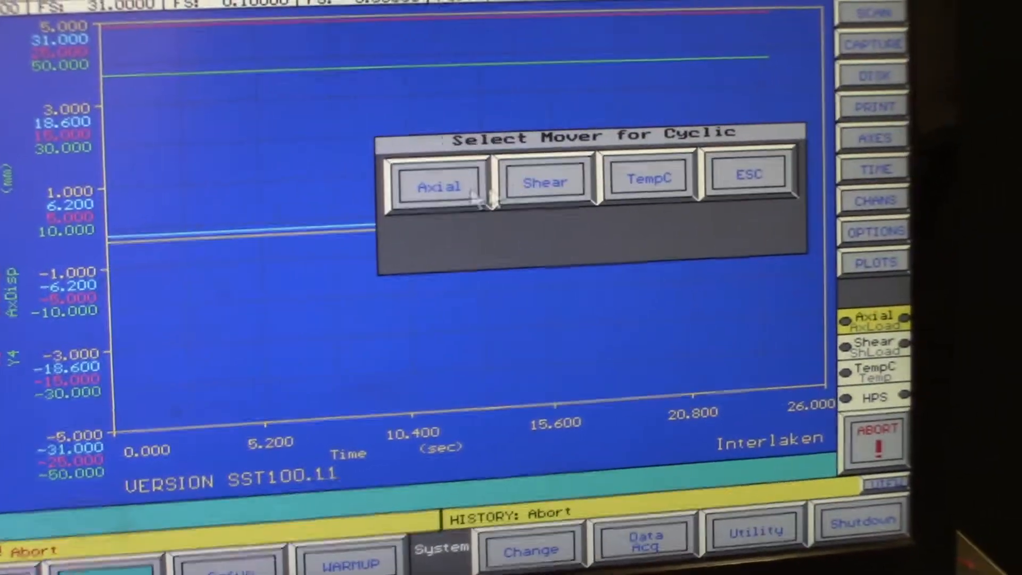
{"action": "left_click", "coordinate": [438, 182]}
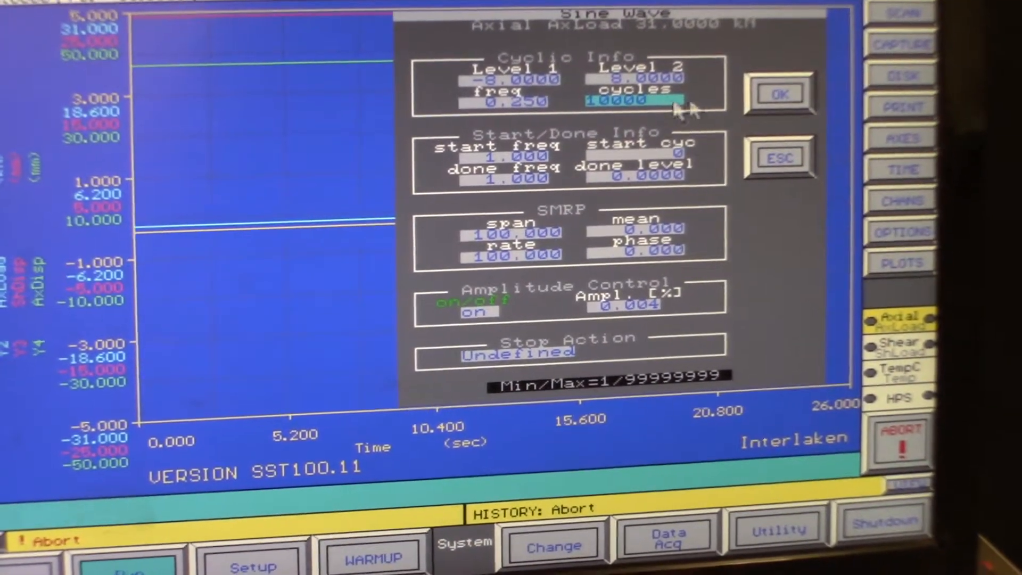
{"action": "left_click", "coordinate": [781, 93]}
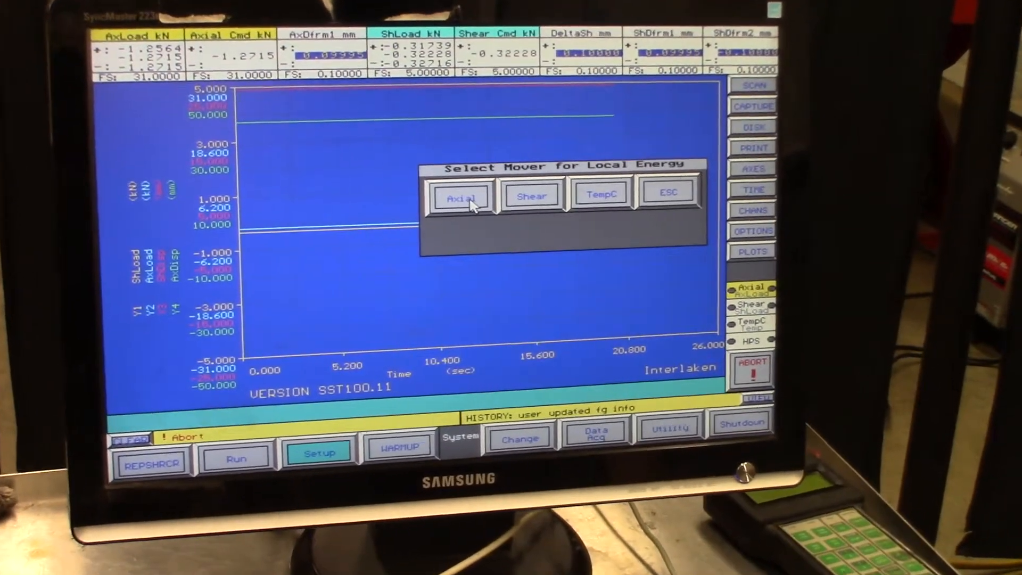
- Install High local energy on the axial mover, declining the Shear I-term prompt
{"action": "left_click", "coordinate": [461, 197]}
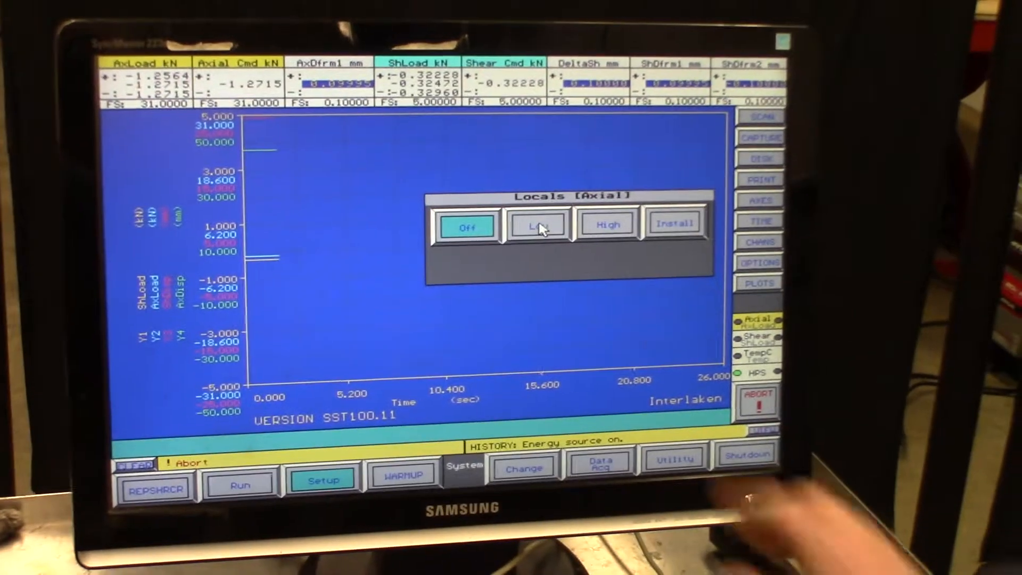
{"action": "left_click", "coordinate": [537, 226]}
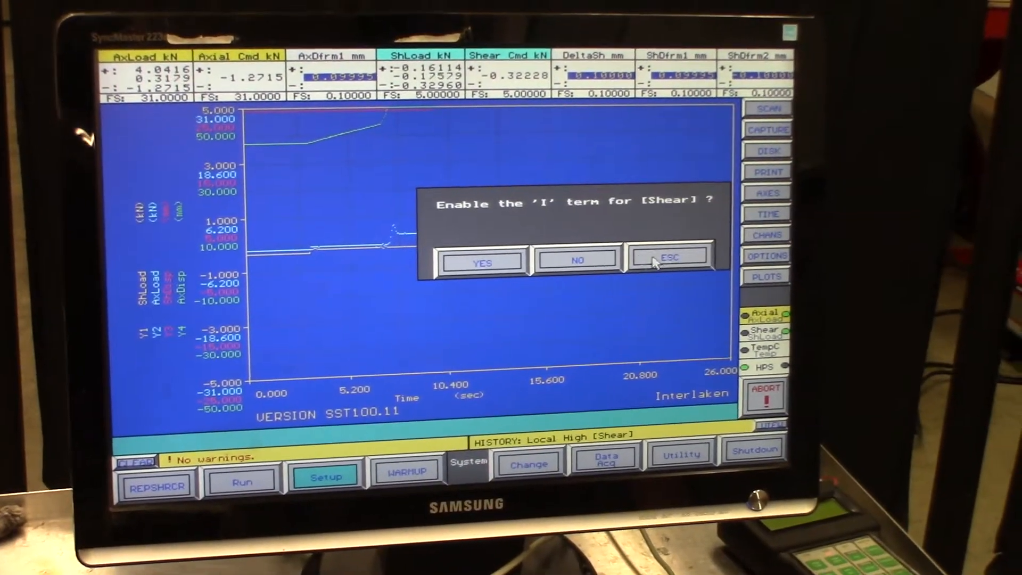
{"action": "left_click", "coordinate": [671, 259]}
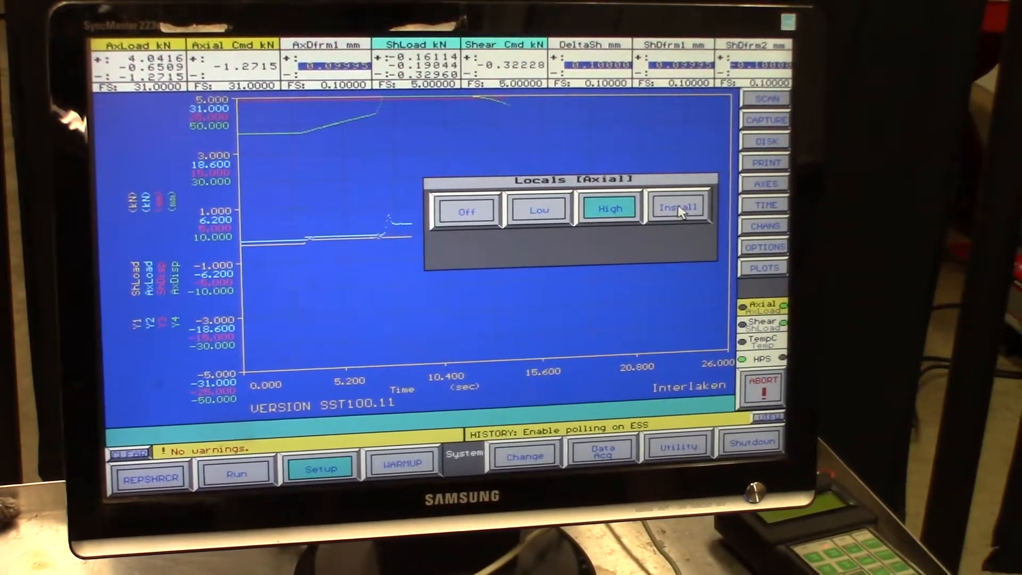
{"action": "left_click", "coordinate": [677, 207]}
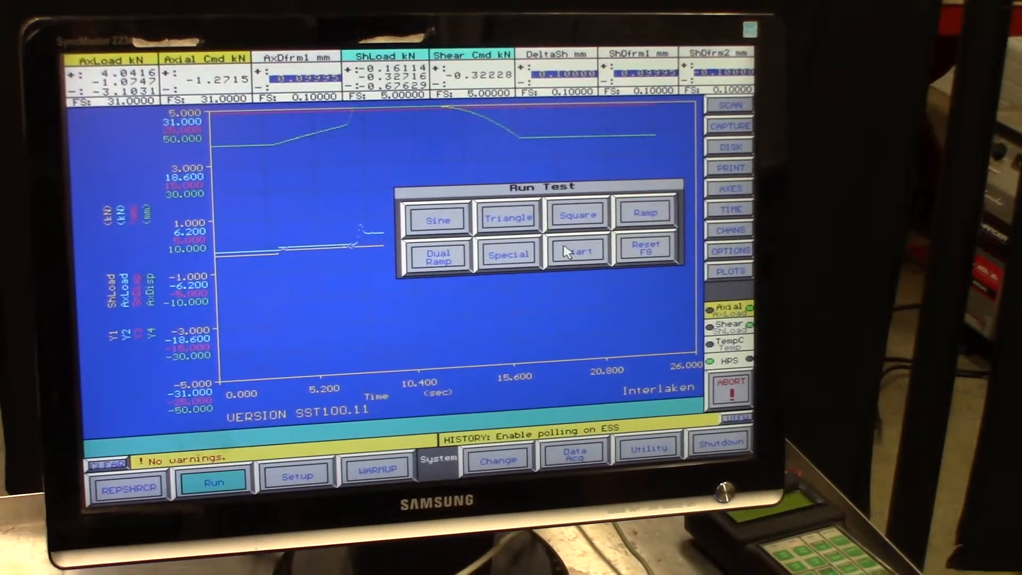
- Start the test run with Axial selected as the mover
{"action": "left_click", "coordinate": [576, 251]}
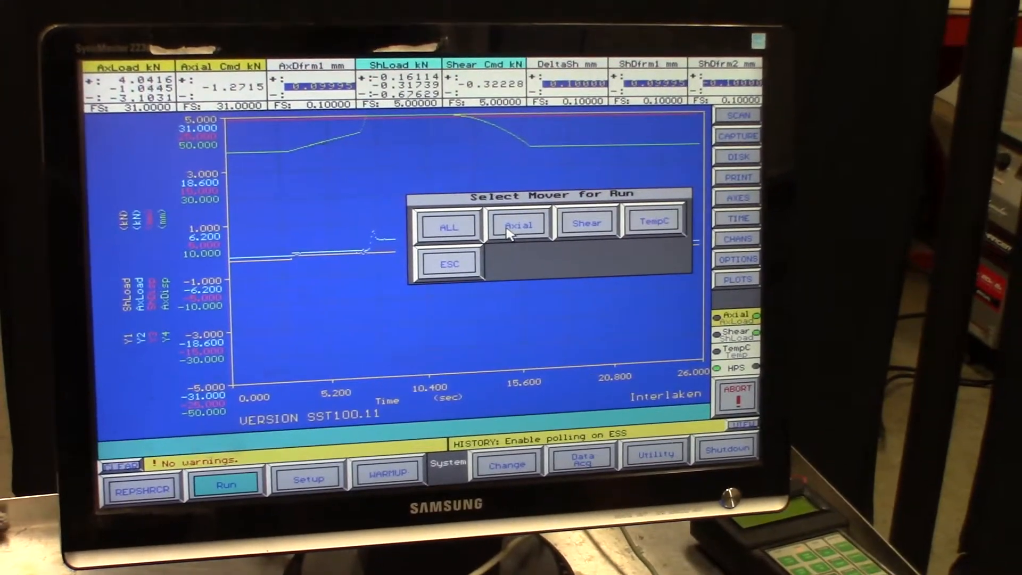
{"action": "left_click", "coordinate": [518, 225]}
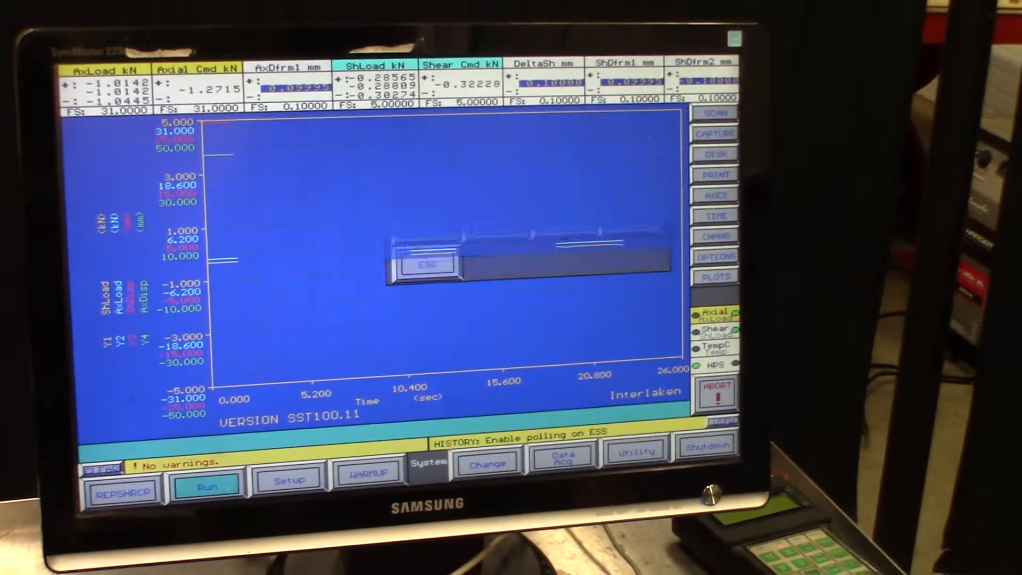